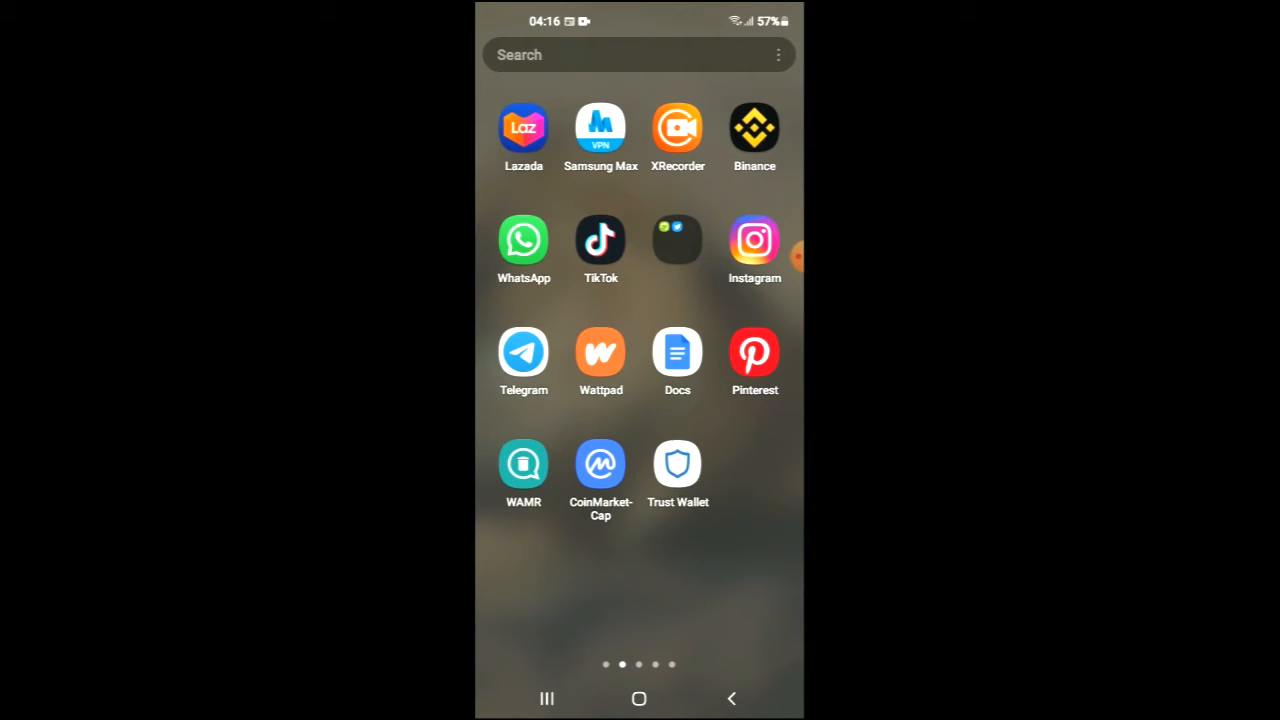
Launch the CoinMarketCap app from the Android home screen.
left_click(678, 463)
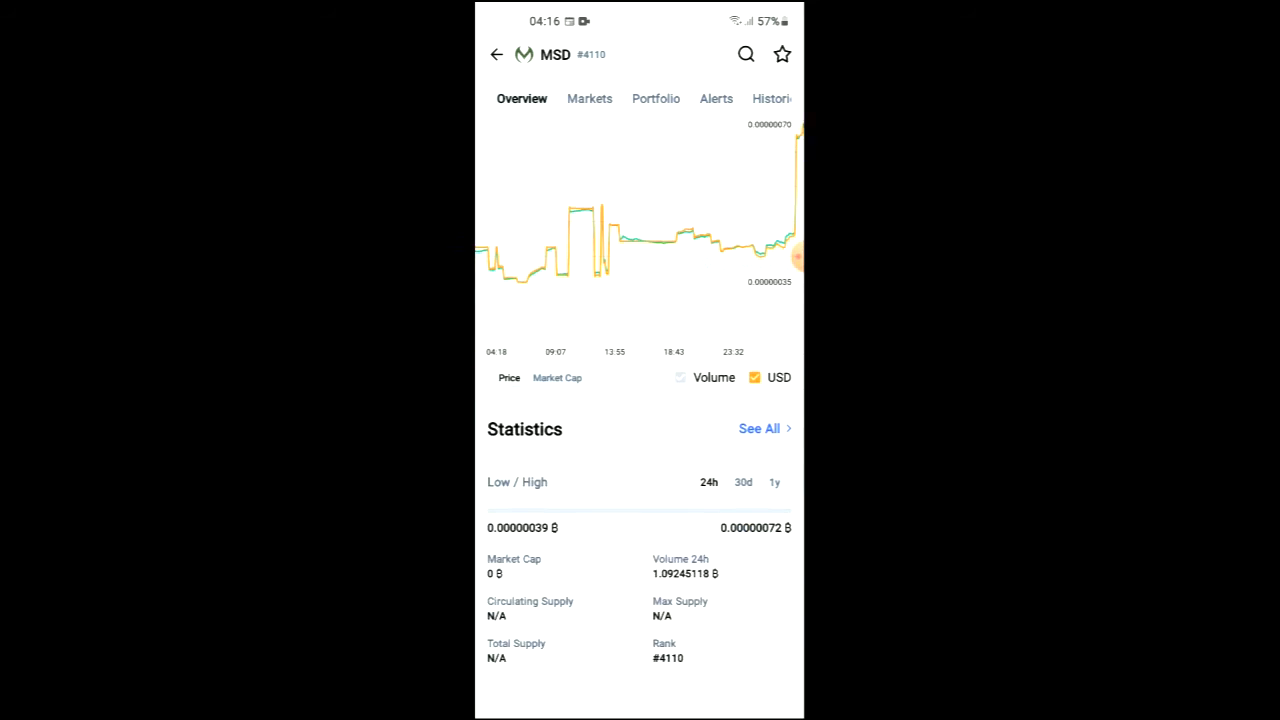
Copy MoneydefiSwap's Binance Smart Chain contract address from the MSD page.
scroll("down", 3)
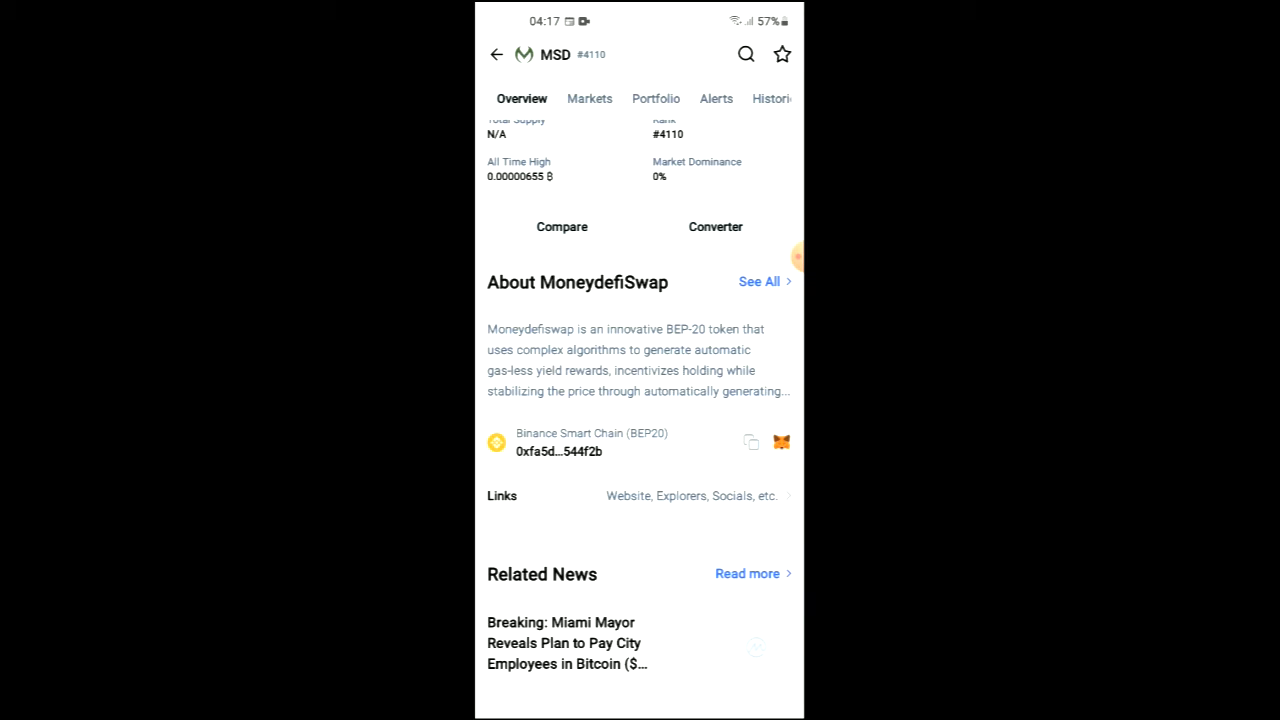
left_click(751, 442)
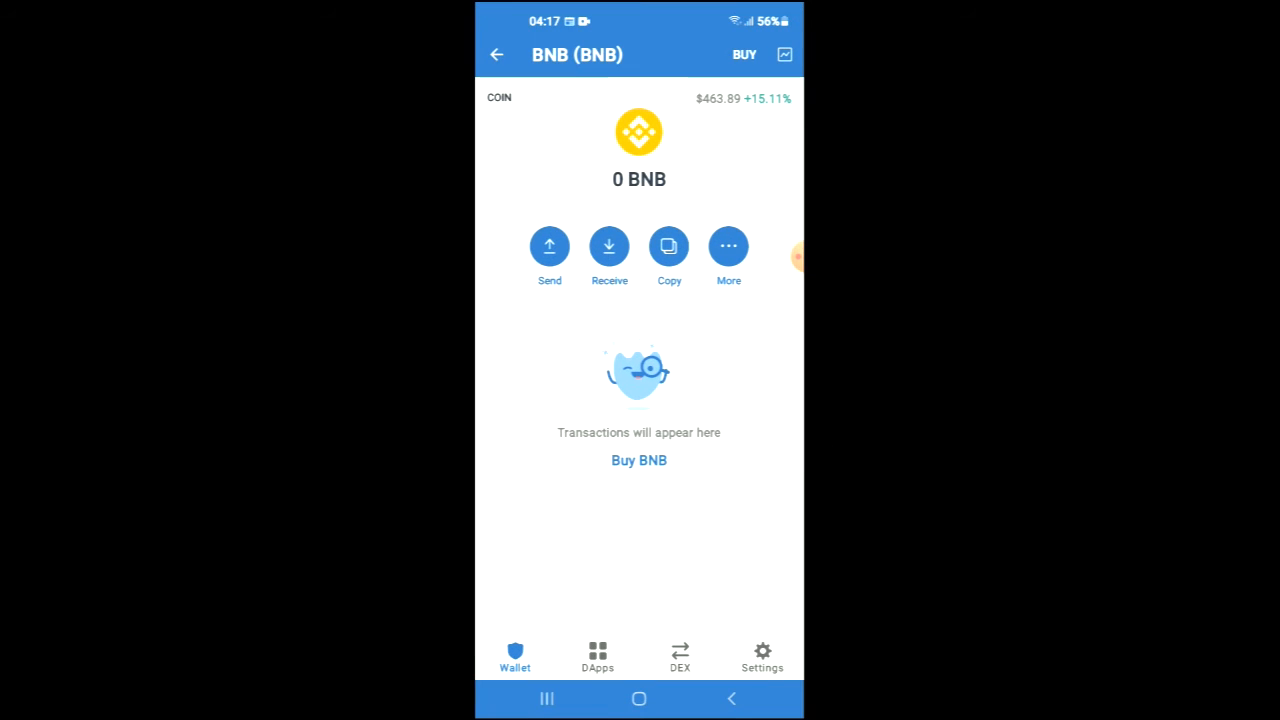
Launch PancakeSwap from the Popular section of Trust Wallet's DApps list.
left_click(597, 658)
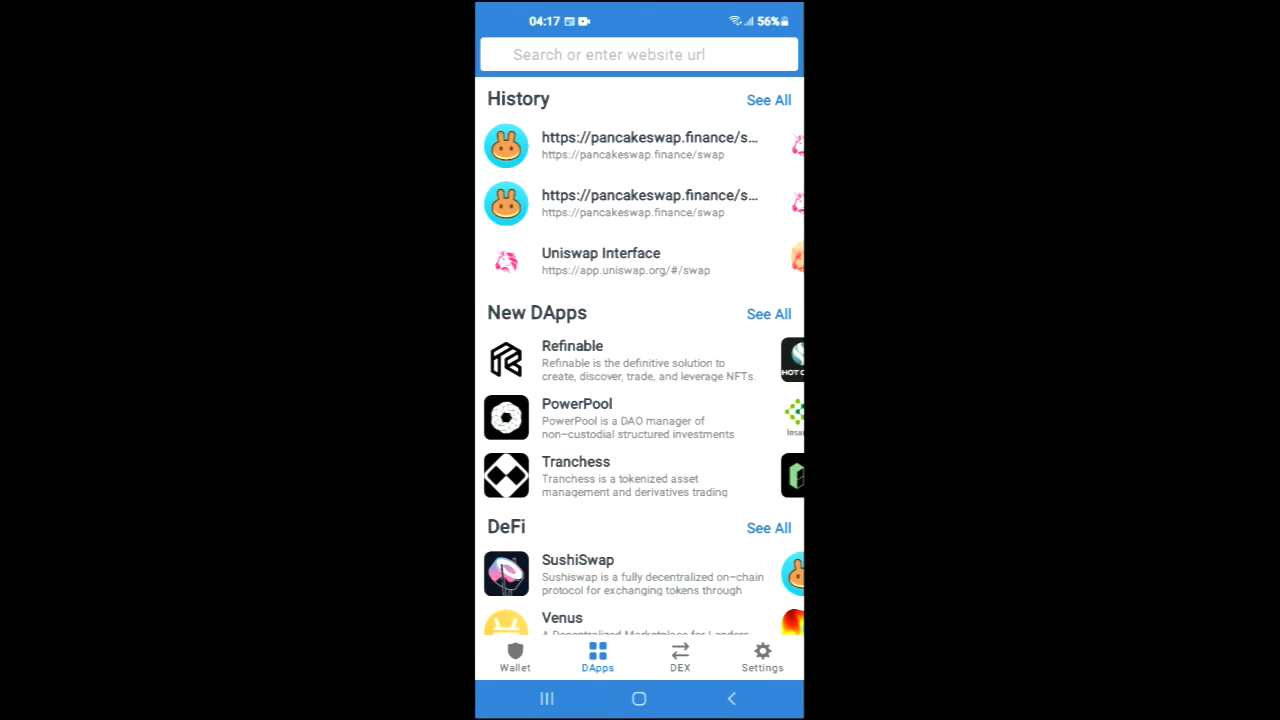
scroll("down", 3)
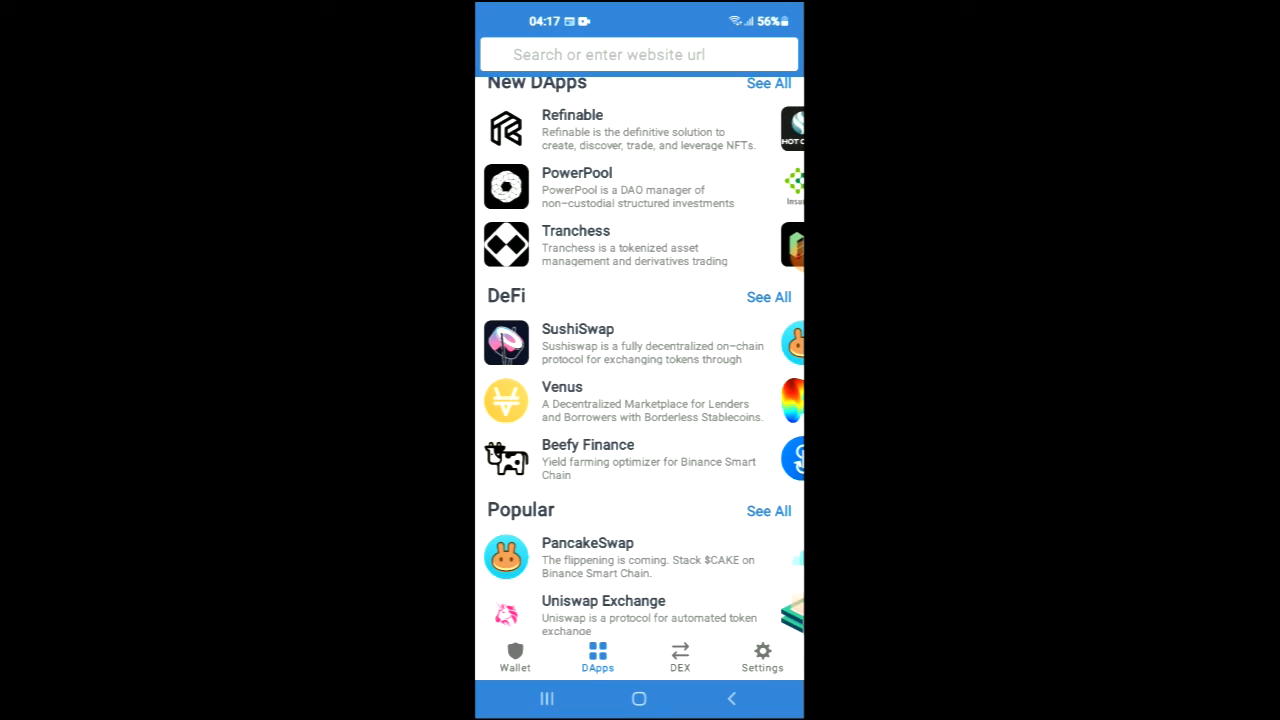
left_click(588, 557)
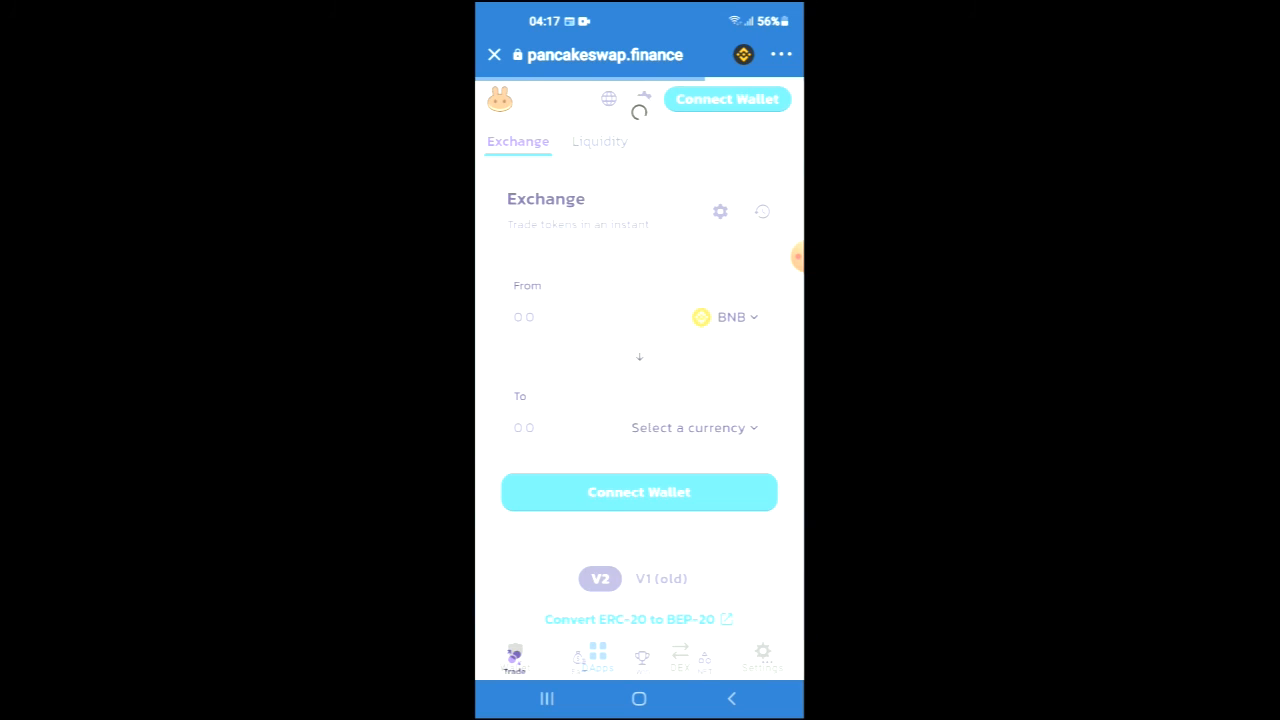
Connect the wallet to PancakeSwap and start choosing the To currency.
left_click(727, 99)
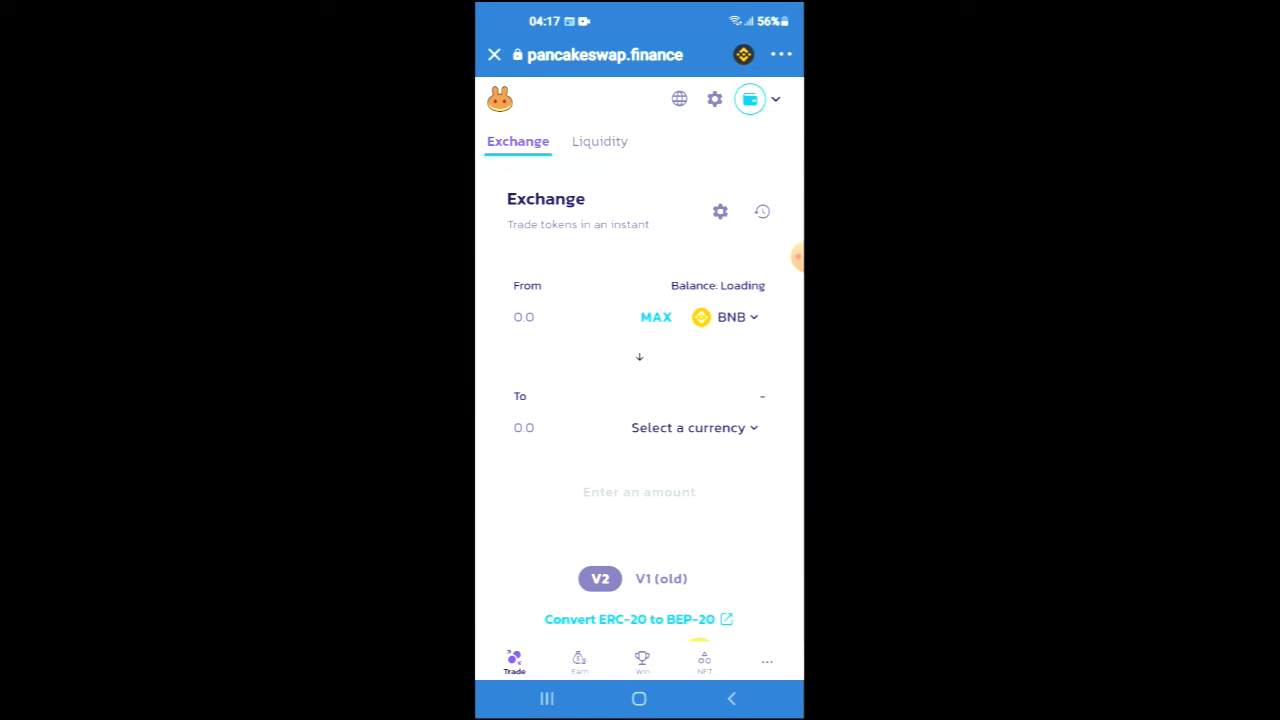
left_click(694, 427)
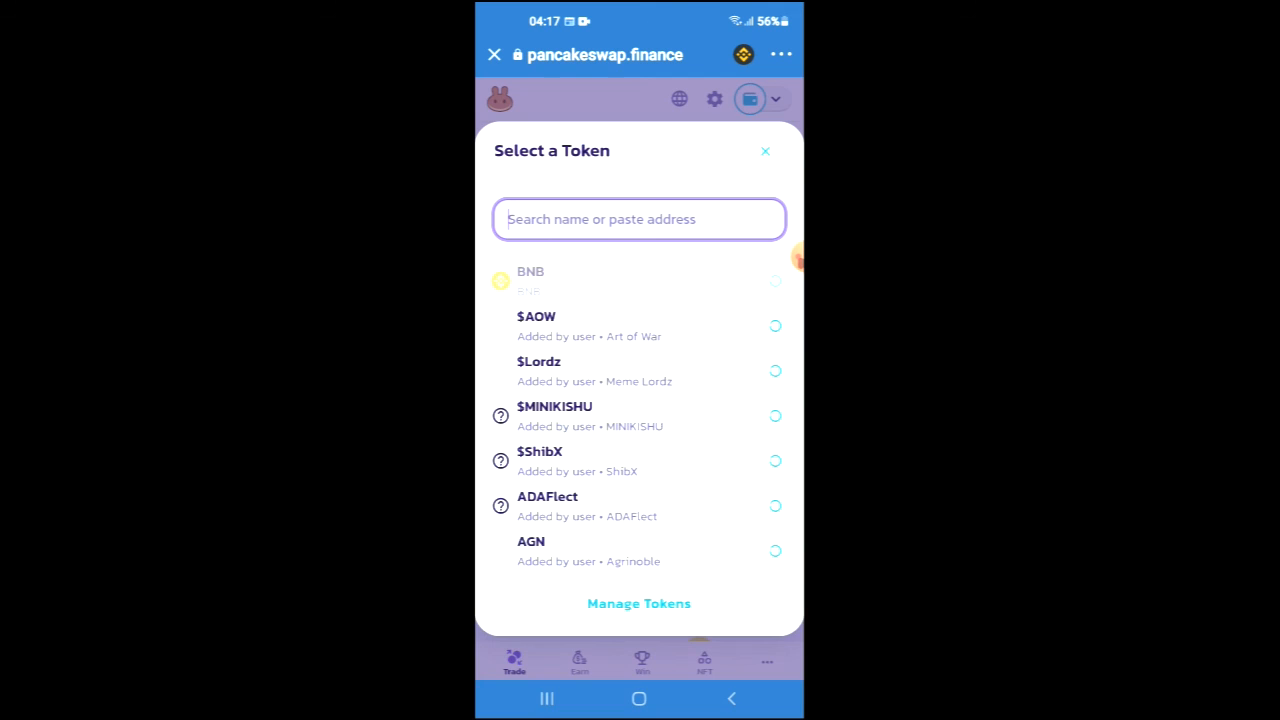
left_click(639, 219)
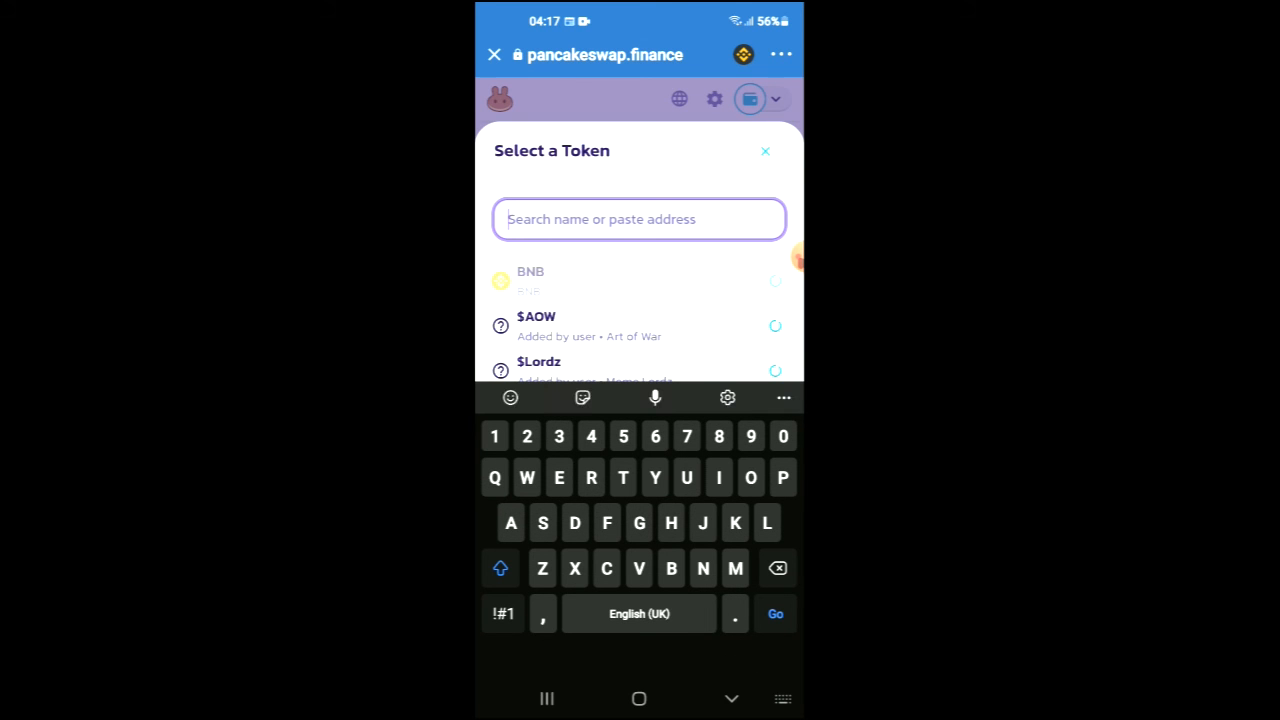
Paste the MSD contract address and import MoneydefiSwap as the To token.
type("8d4517d2C5CCbAd2e56fA8Fc321d6544F2b")
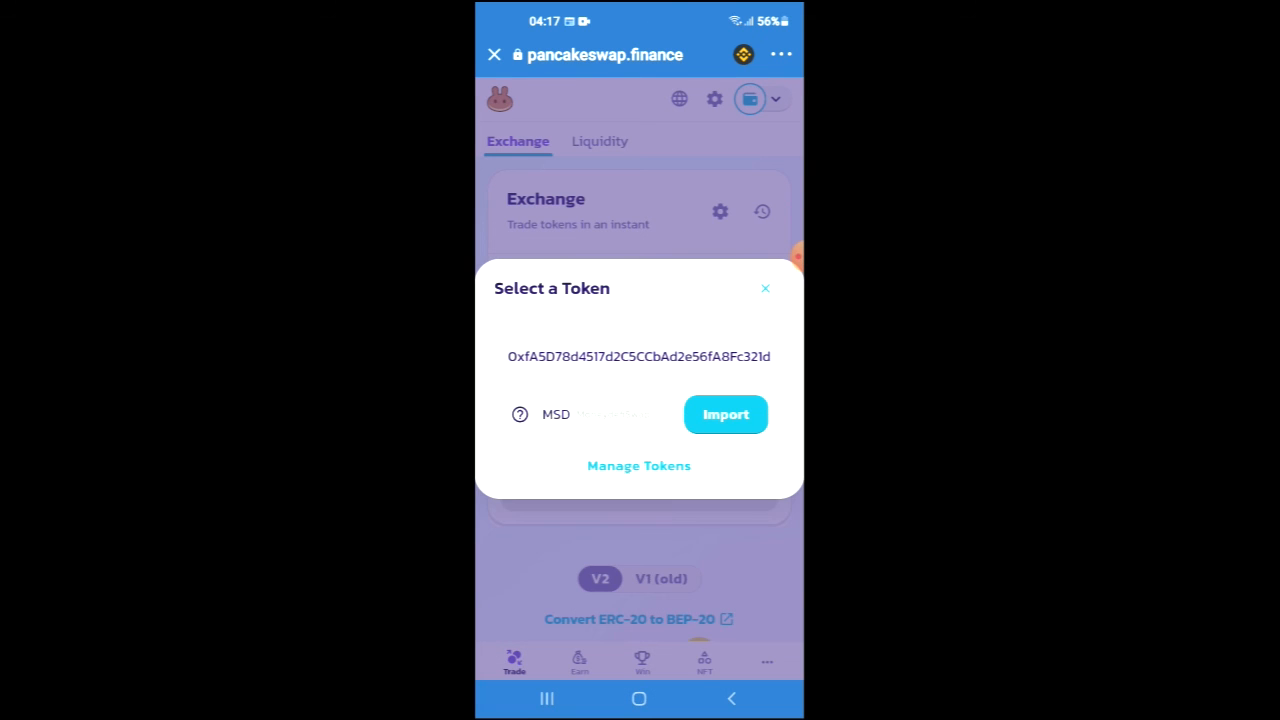
left_click(724, 414)
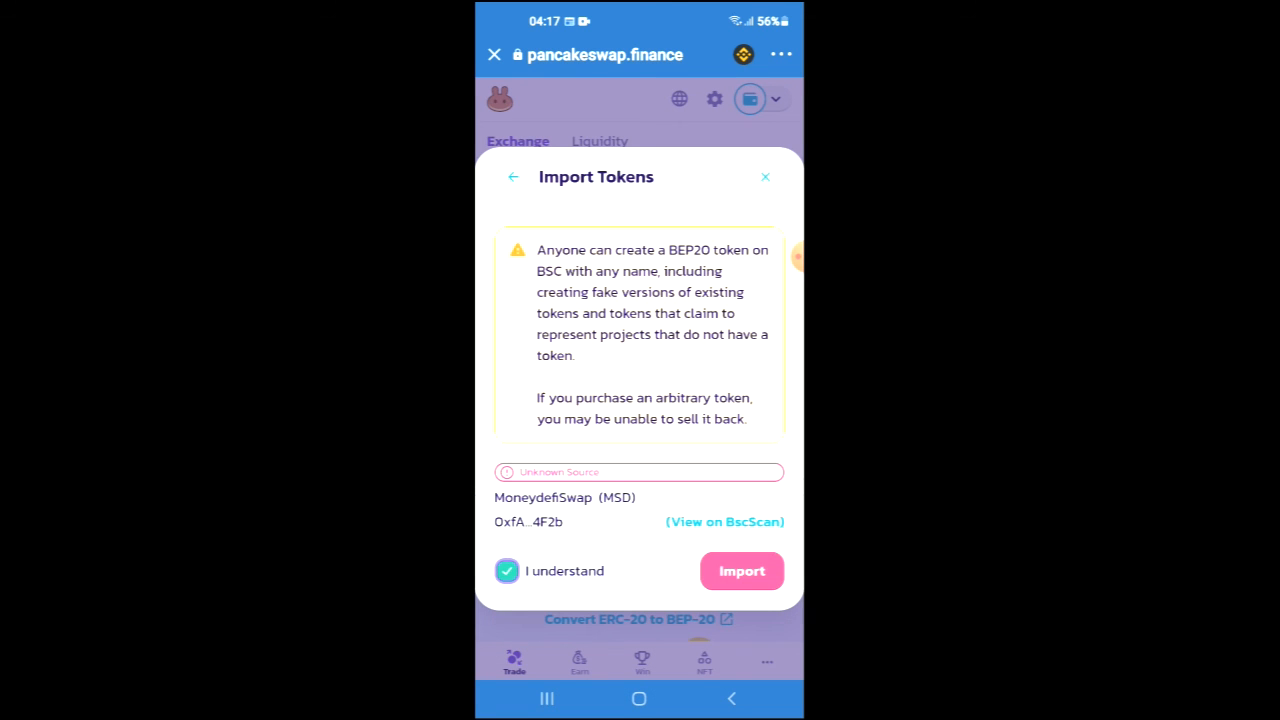
left_click(741, 570)
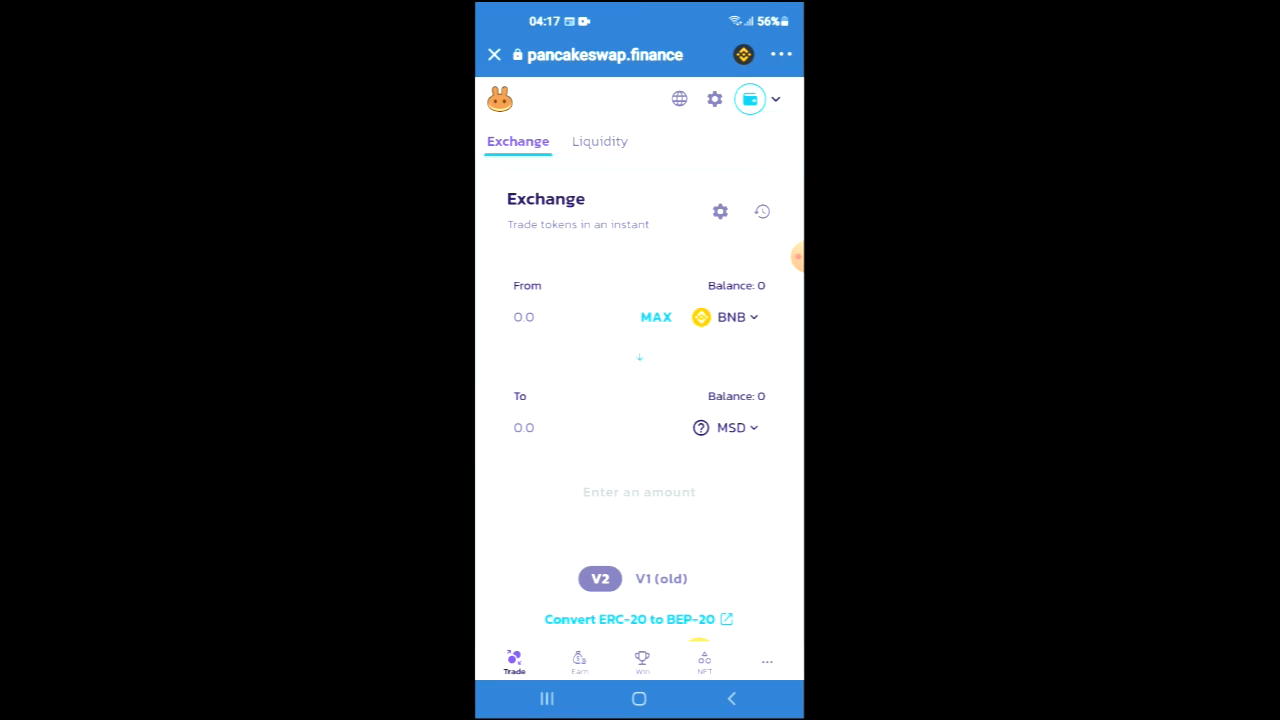